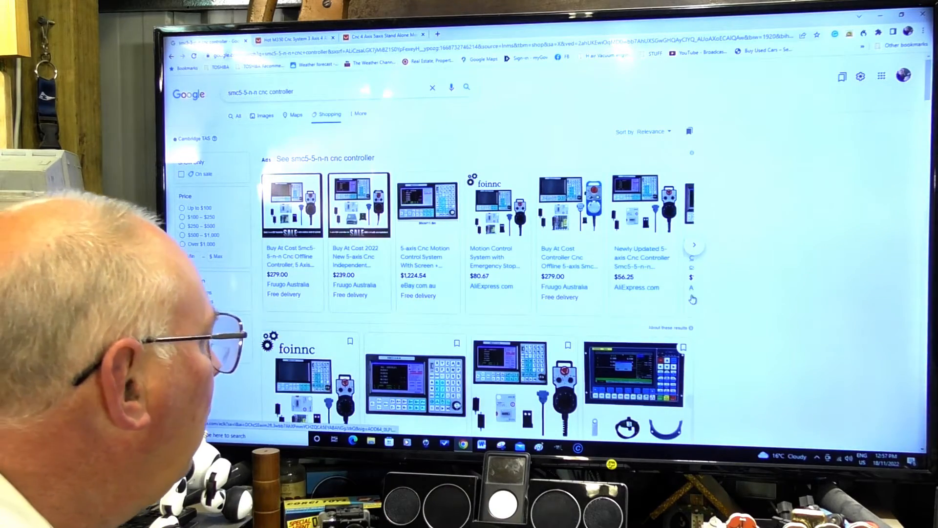
Scroll through further SMC5-5-N-N CNC controller listings to compare prices and sellers
{"action": "scroll", "scroll_direction": "down", "scroll_amount": 3}
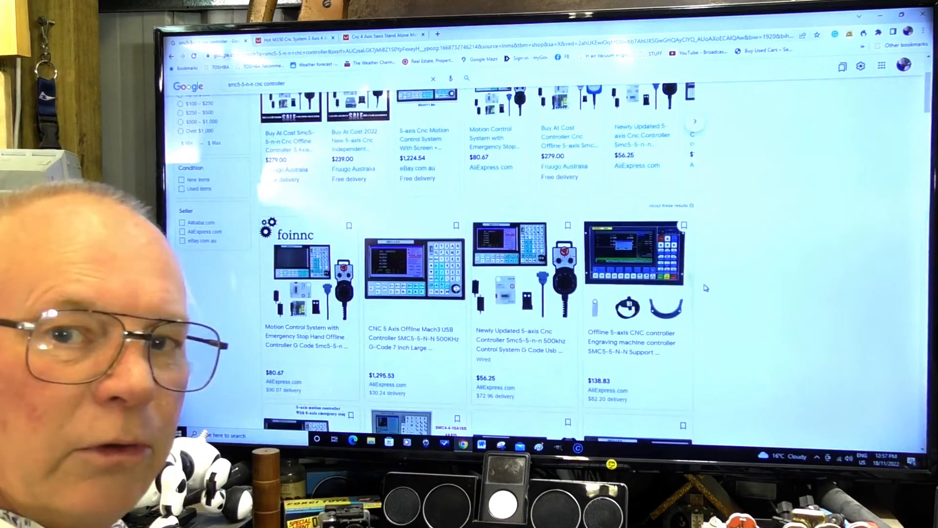
{"action": "scroll", "scroll_direction": "down", "scroll_amount": 3}
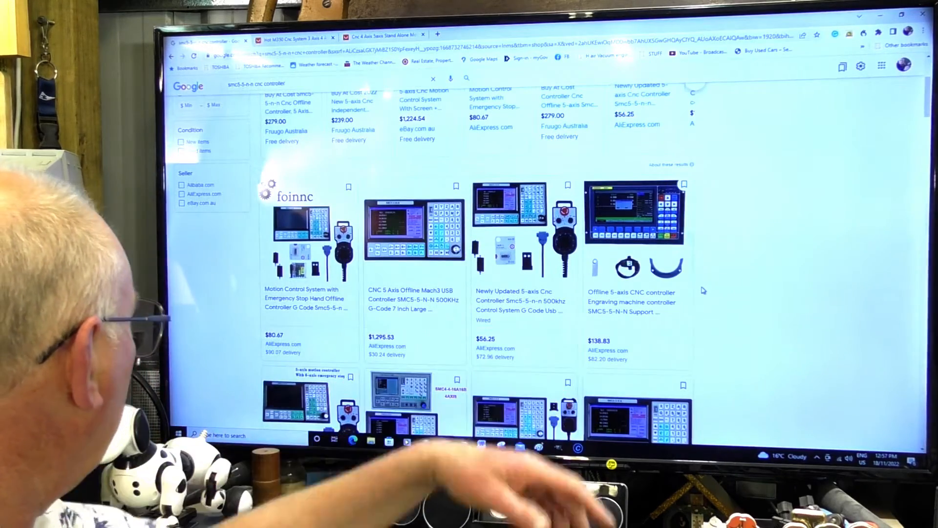
{"action": "scroll", "scroll_direction": "down", "scroll_amount": 3}
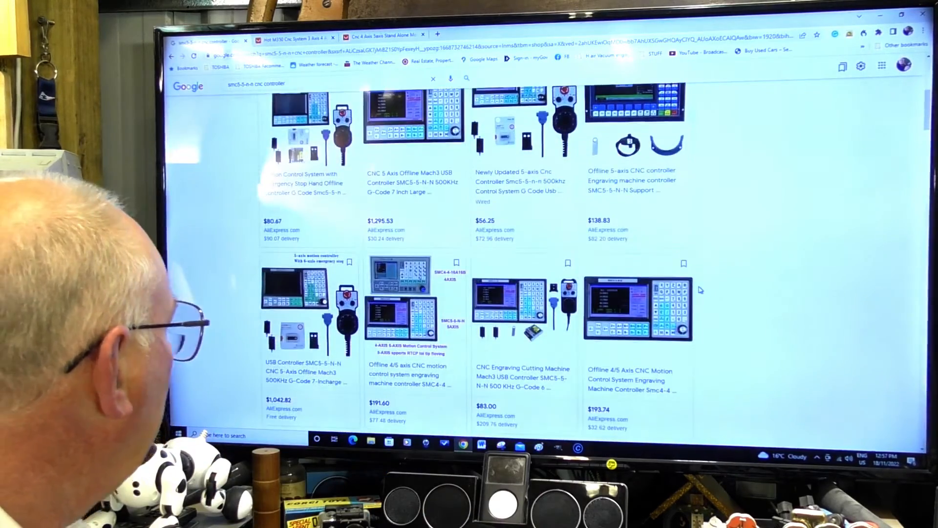
{"action": "scroll", "scroll_direction": "down", "scroll_amount": 3}
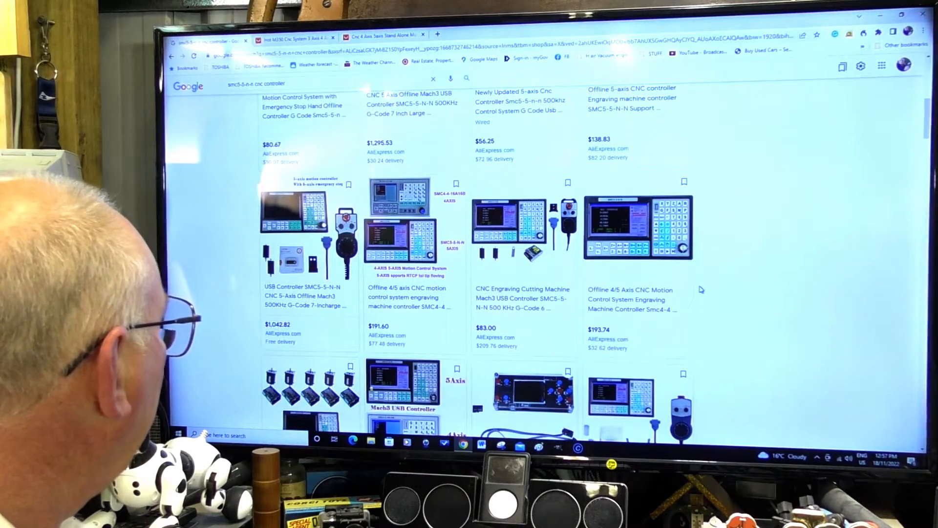
{"action": "scroll", "scroll_direction": "down", "scroll_amount": 3}
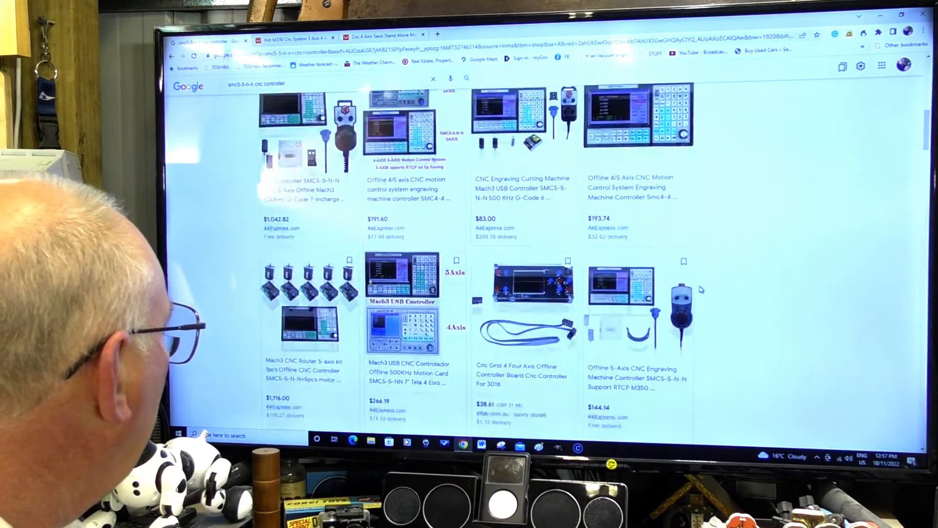
{"action": "scroll", "scroll_direction": "down", "scroll_amount": 3}
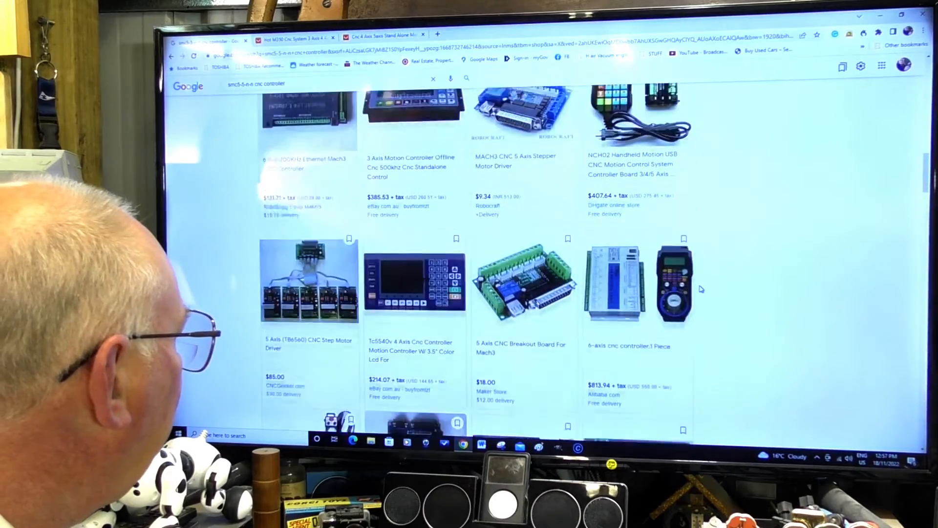
{"action": "scroll", "scroll_direction": "down", "scroll_amount": 3}
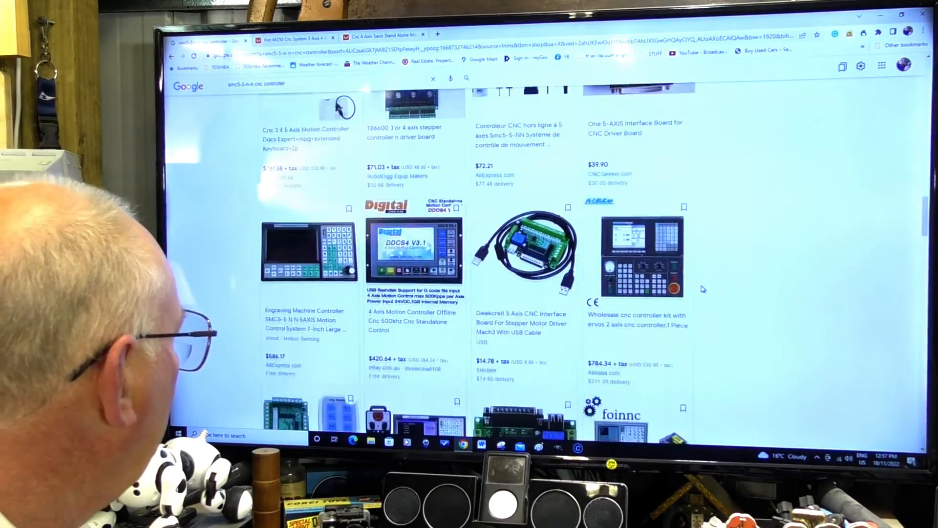
{"action": "scroll", "scroll_direction": "down", "scroll_amount": 3}
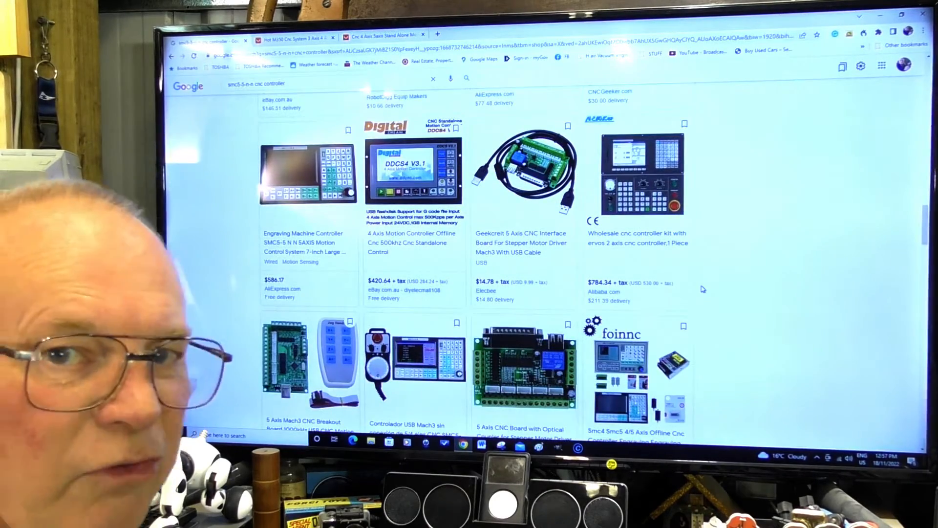
{"action": "scroll", "scroll_direction": "down", "scroll_amount": 3}
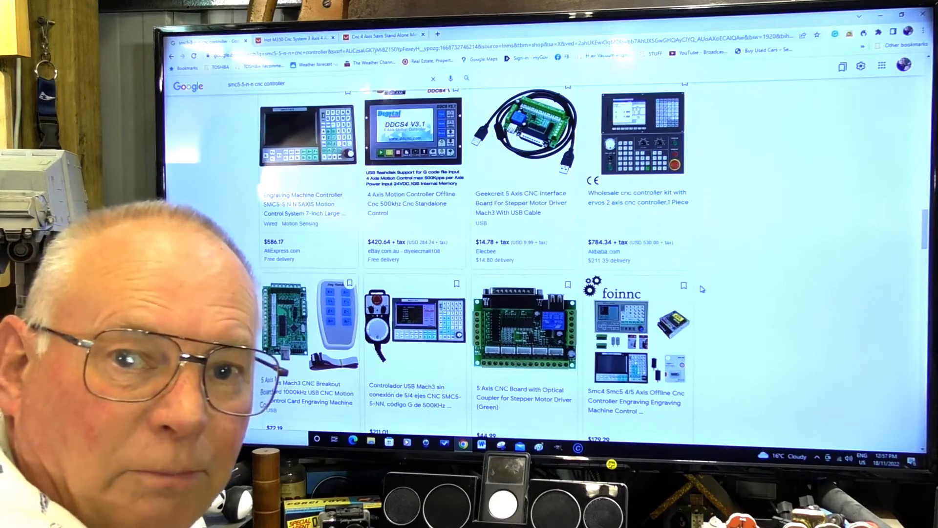
{"action": "scroll", "scroll_direction": "down", "scroll_amount": 3}
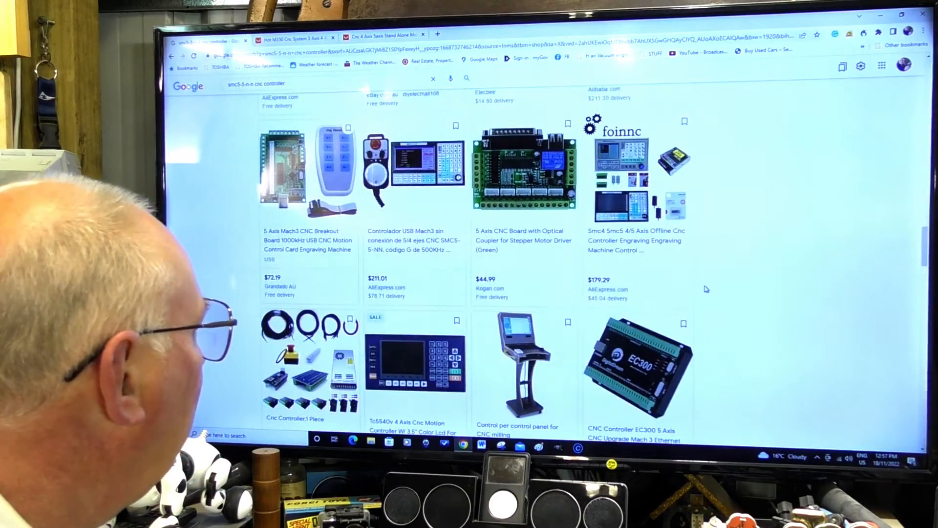
{"action": "scroll", "scroll_direction": "down", "scroll_amount": 3}
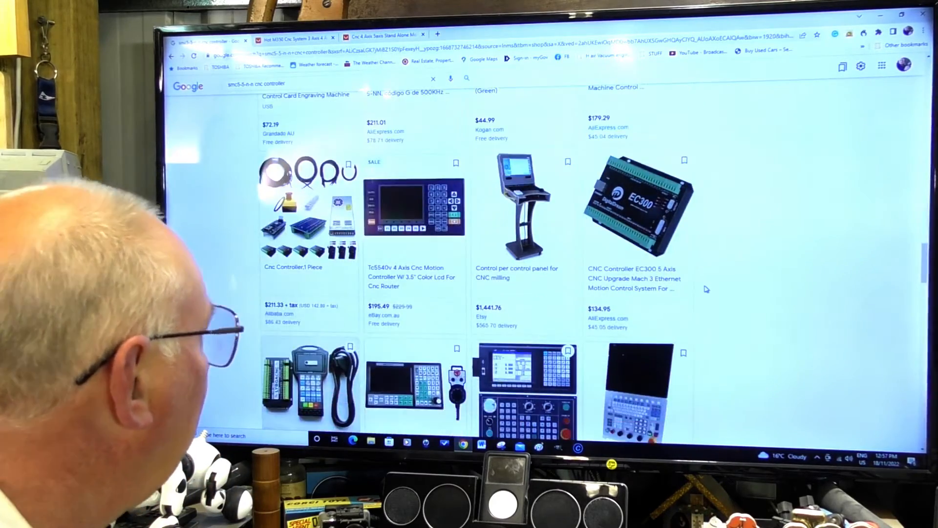
{"action": "scroll", "scroll_direction": "down", "scroll_amount": 3}
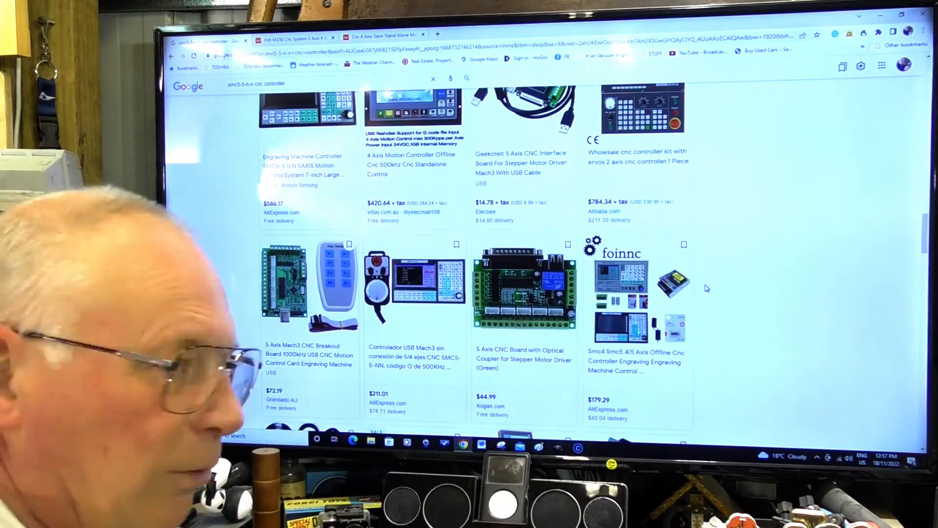
{"action": "scroll", "scroll_direction": "down", "scroll_amount": 3}
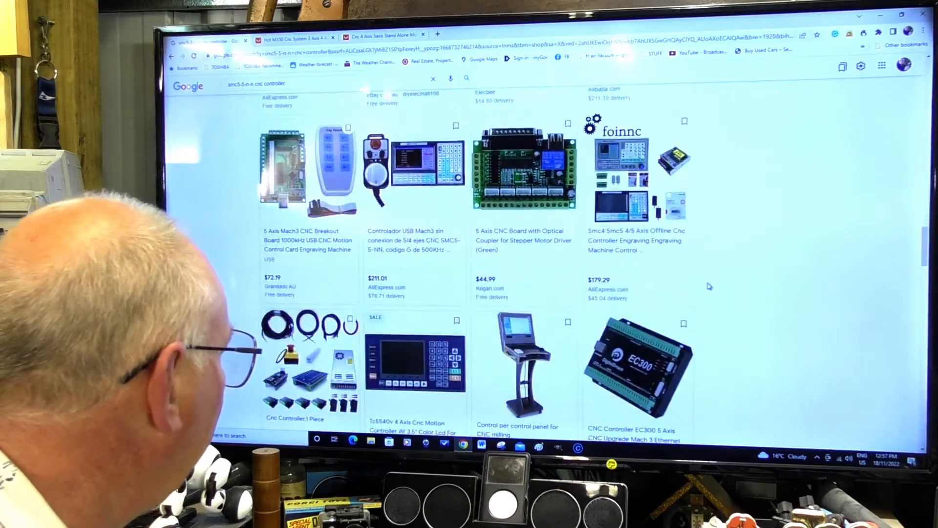
{"action": "scroll", "scroll_direction": "down", "scroll_amount": 3}
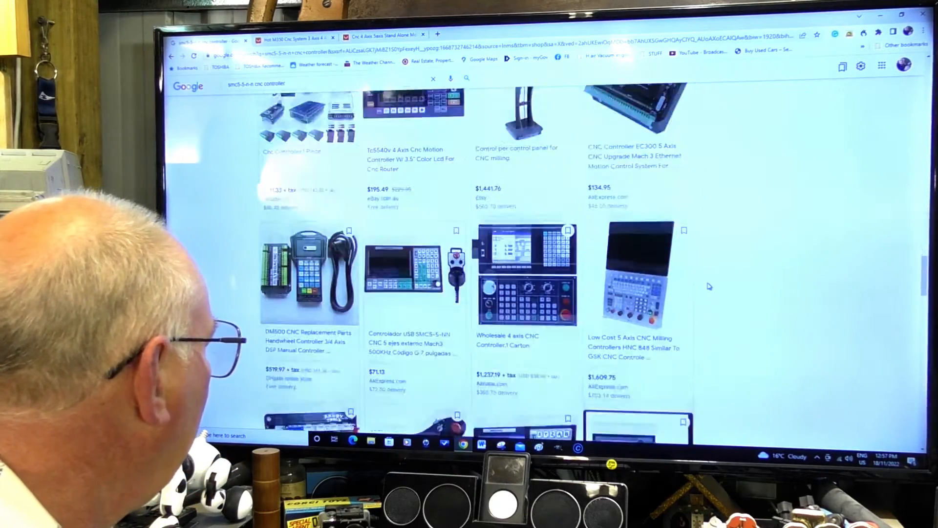
{"action": "scroll", "scroll_direction": "down", "scroll_amount": 3}
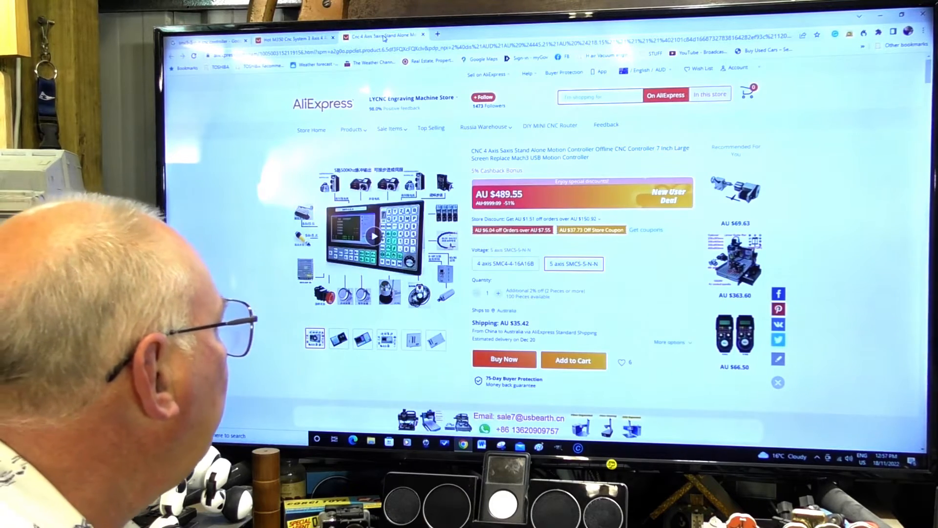
{"action": "mouse_move", "coordinate": [664, 307]}
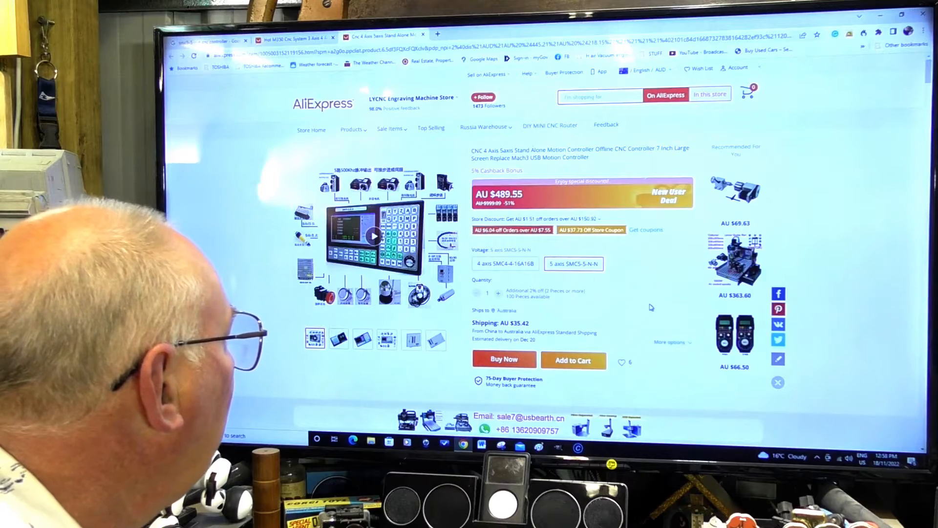
Deselect the 5 axis SMC5-5-N-N variant so the AU $218.15–489.55 price range shows
{"action": "left_click", "coordinate": [574, 263]}
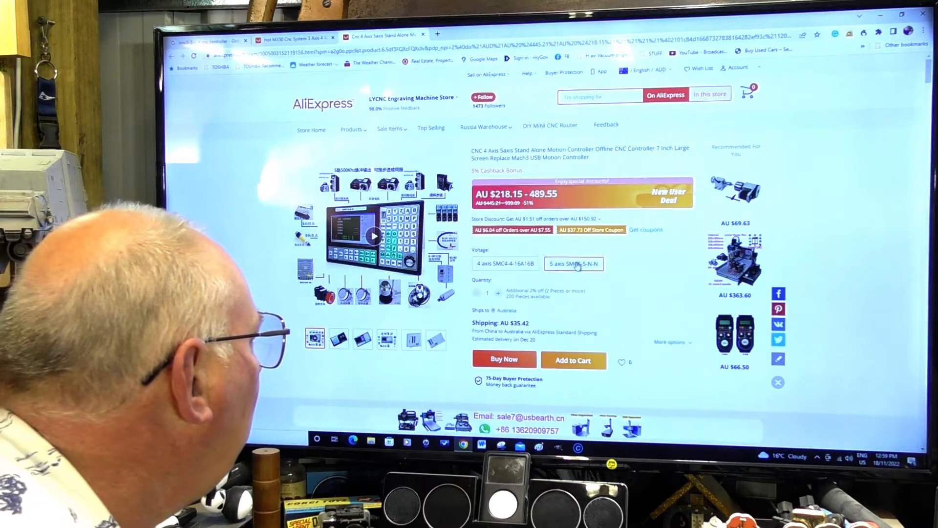
Reselect the 5 axis SMC5-5-N-N variant on the controller listing
{"action": "left_click", "coordinate": [573, 263]}
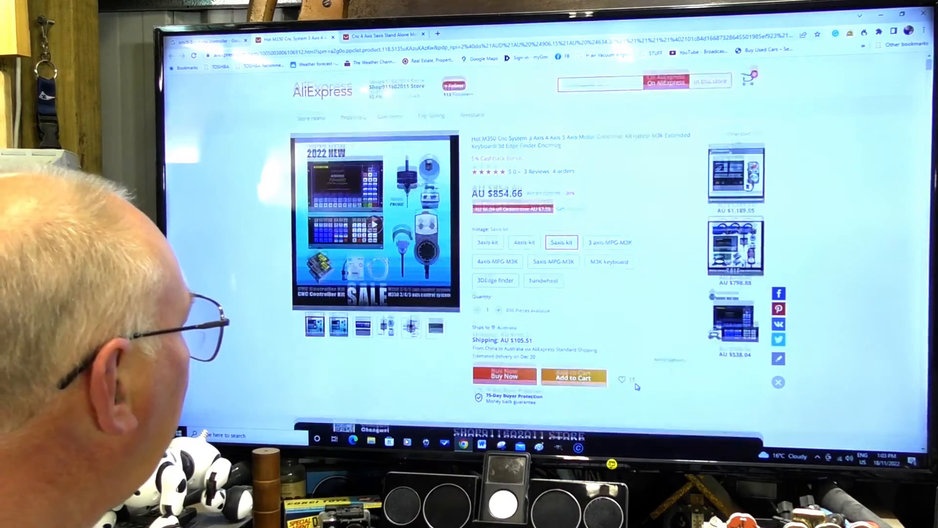
Read the description's board dimension drawings and M350 specifications, then return to the 2022 NEW image
{"action": "scroll", "scroll_direction": "down", "scroll_amount": 3}
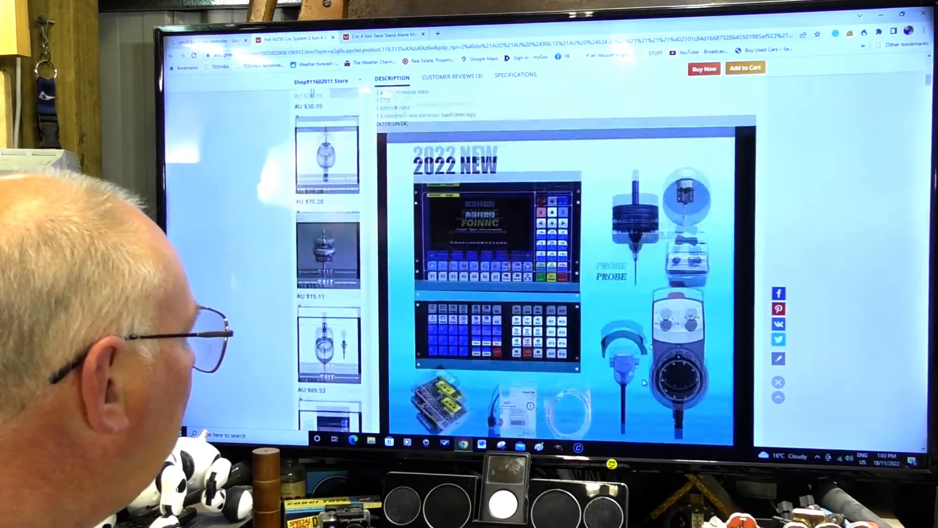
{"action": "scroll", "scroll_direction": "down", "scroll_amount": 3}
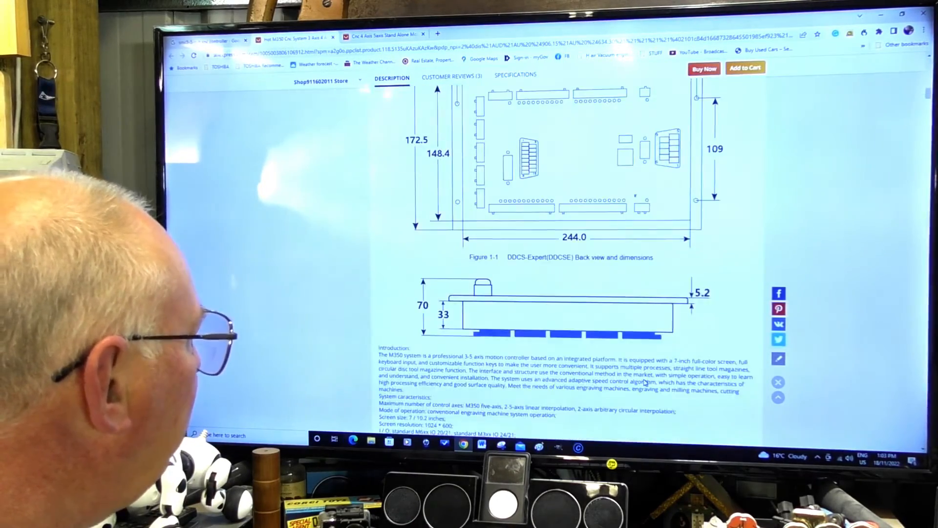
{"action": "scroll", "scroll_direction": "down", "scroll_amount": 3}
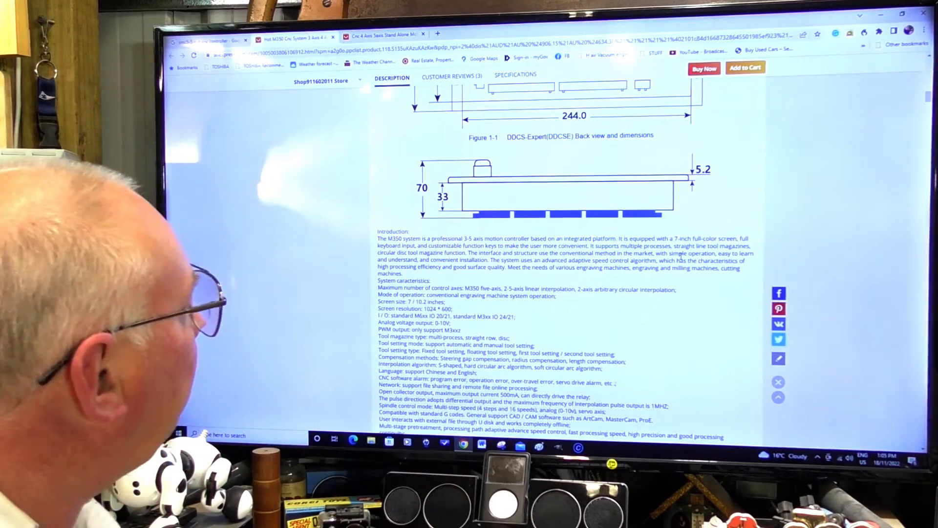
{"action": "scroll", "scroll_direction": "up", "scroll_amount": 3}
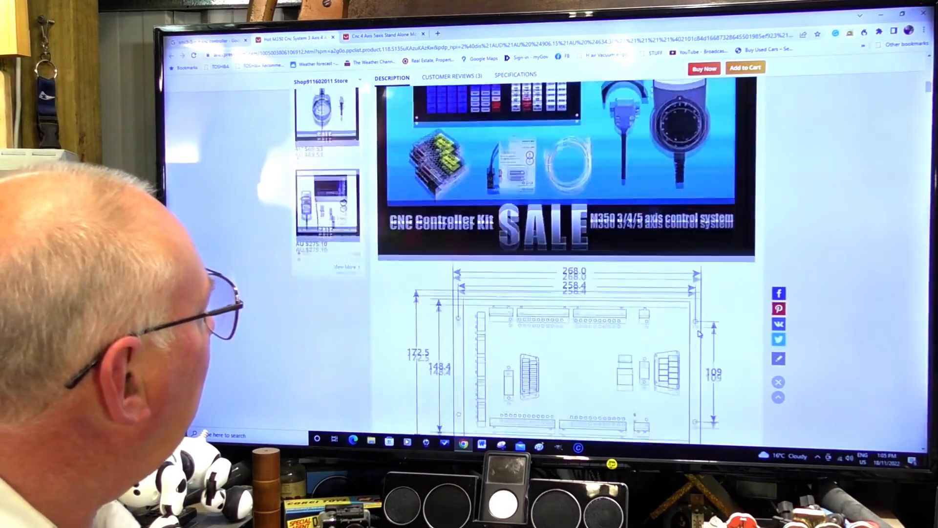
{"action": "scroll", "scroll_direction": "up", "scroll_amount": 3}
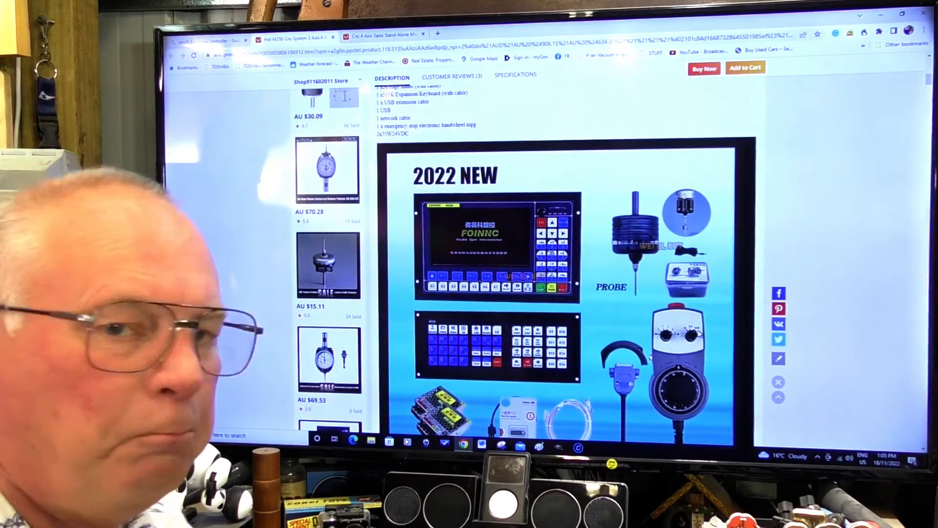